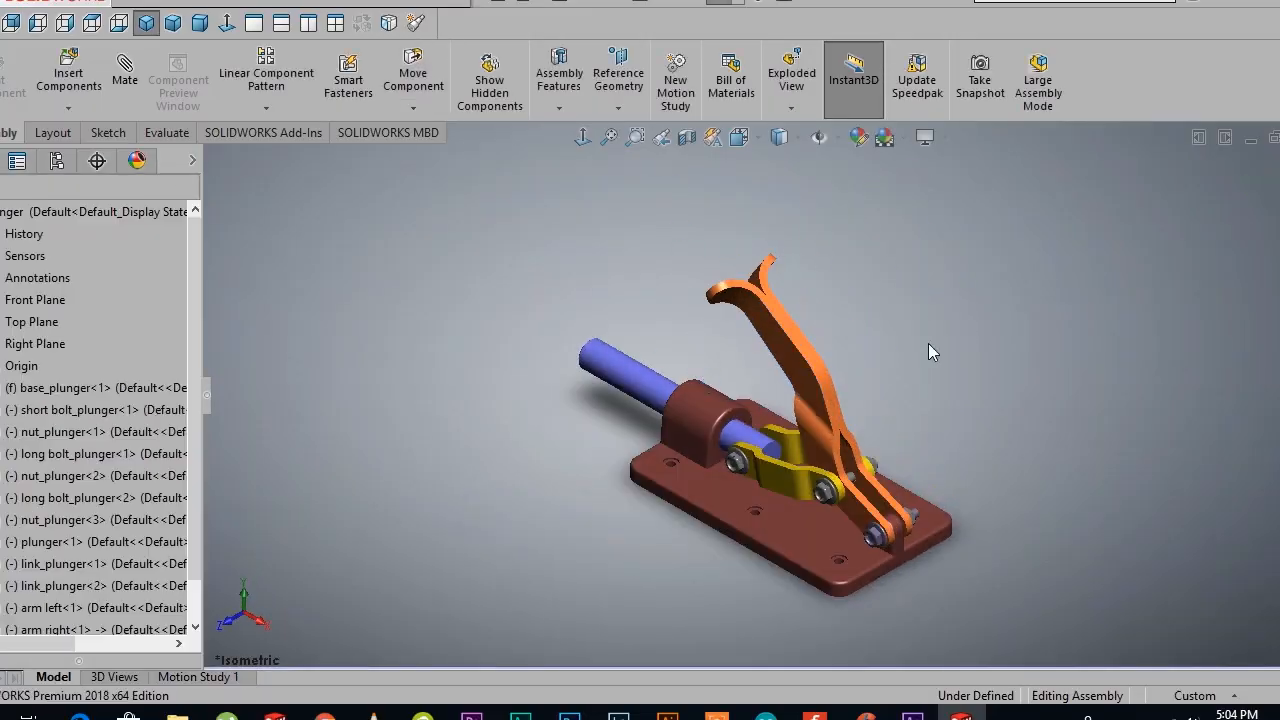
Step: Split the plunger assembly view into front, left, top and trimetric viewports
left_click(362, 22)
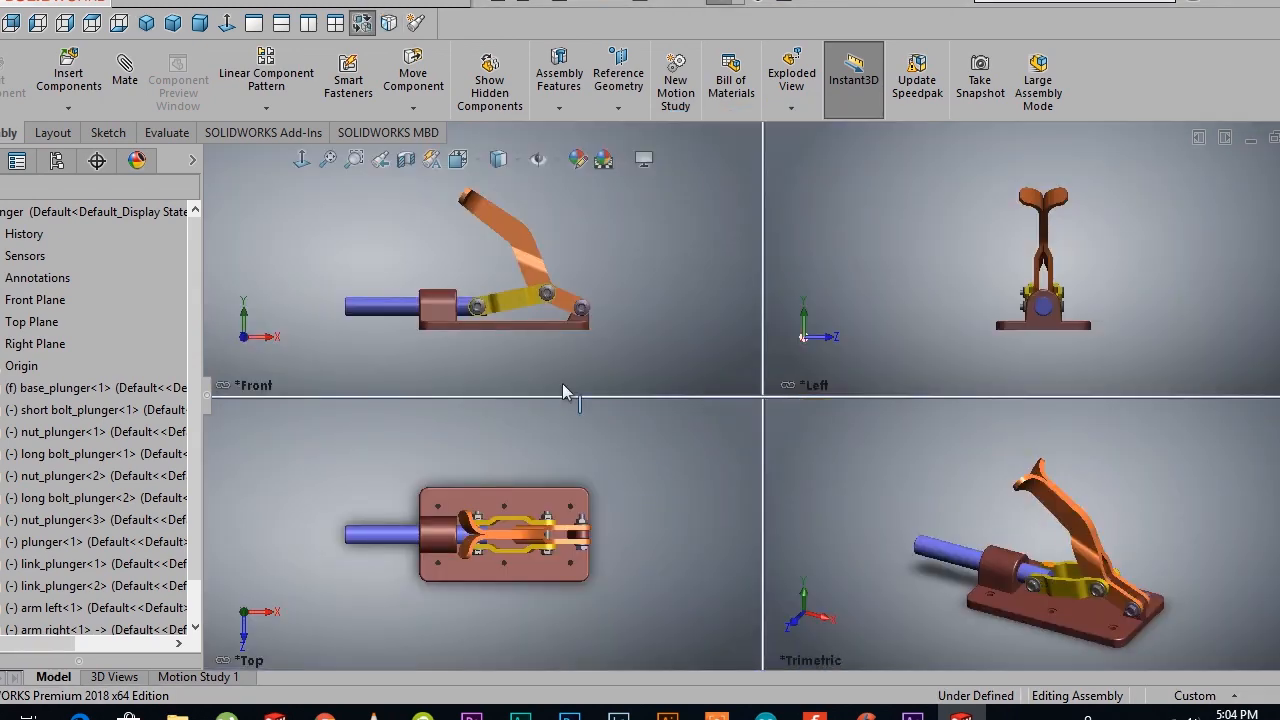
left_click(384, 690)
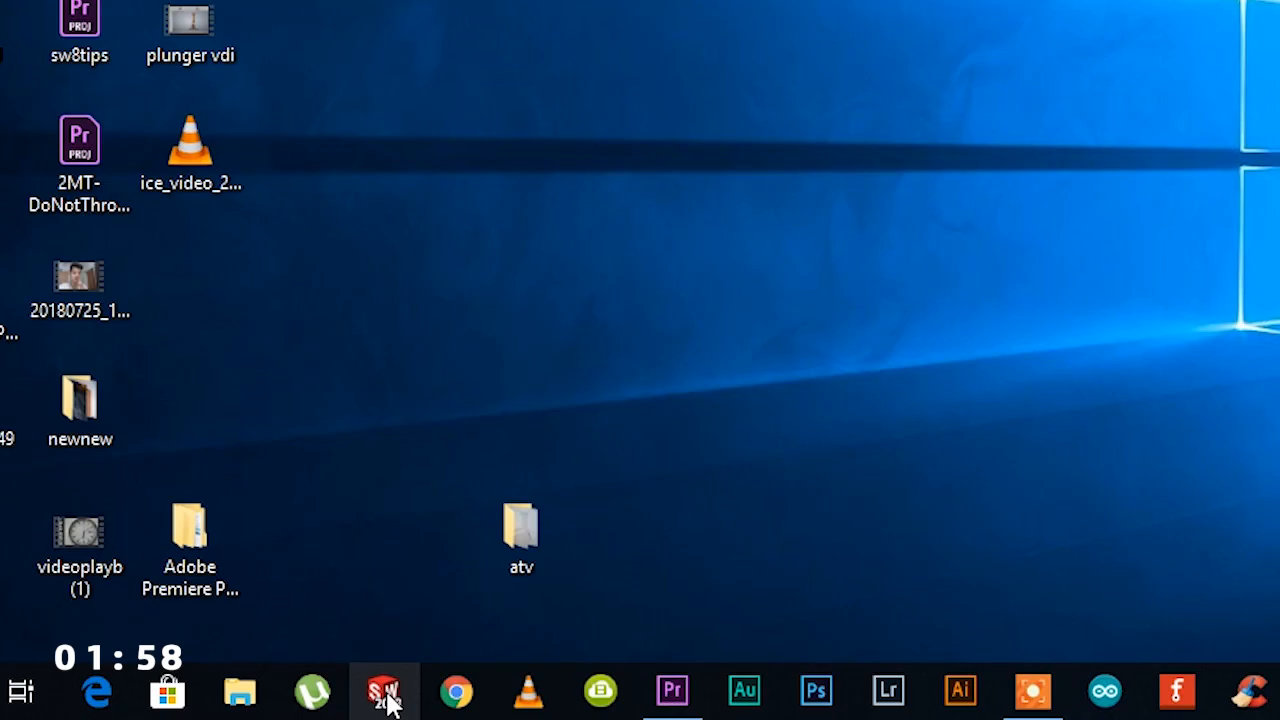
Step: Launch SOLIDWORKS 2018 and browse the welcome dialog's Recent and Home pages
left_click(385, 690)
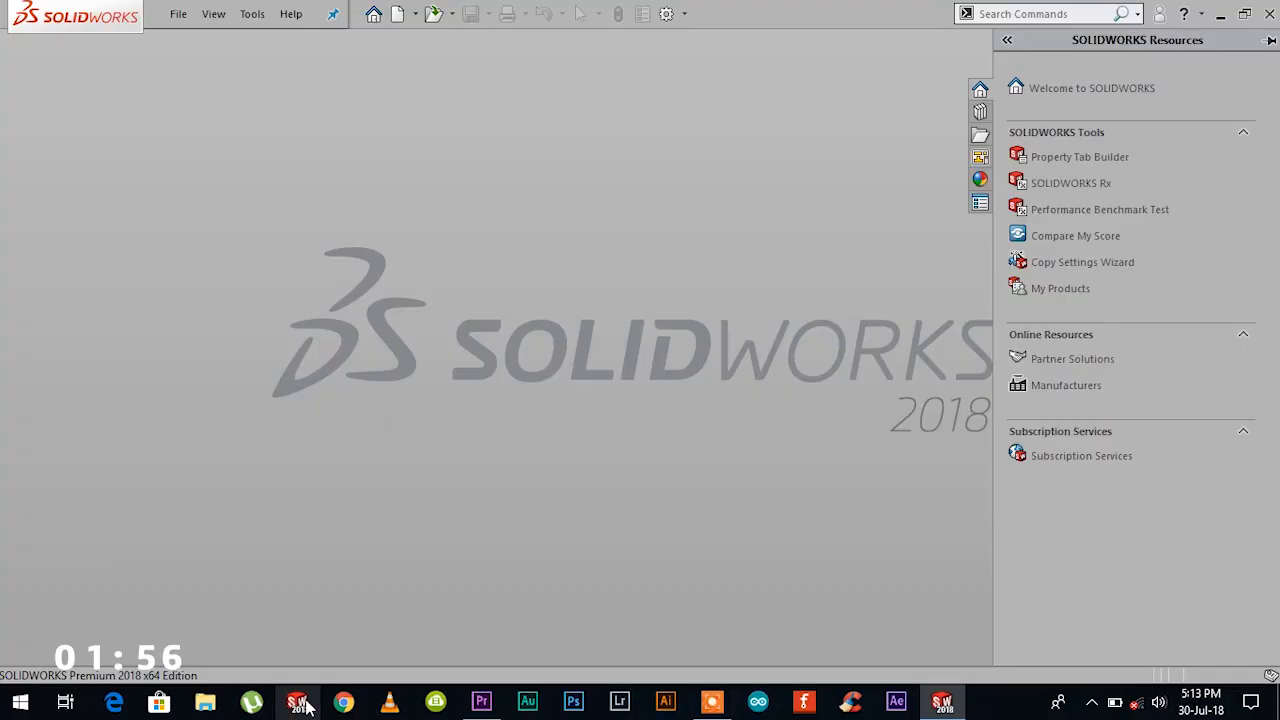
left_click(1092, 88)
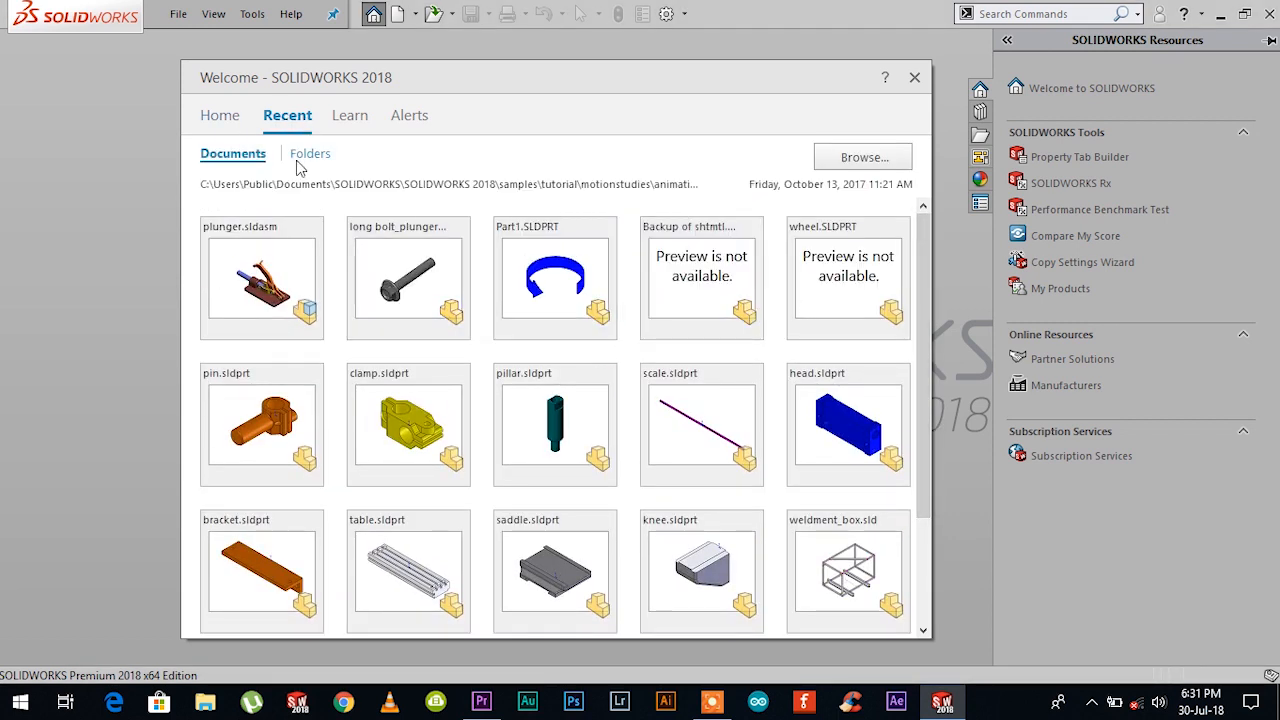
left_click(220, 115)
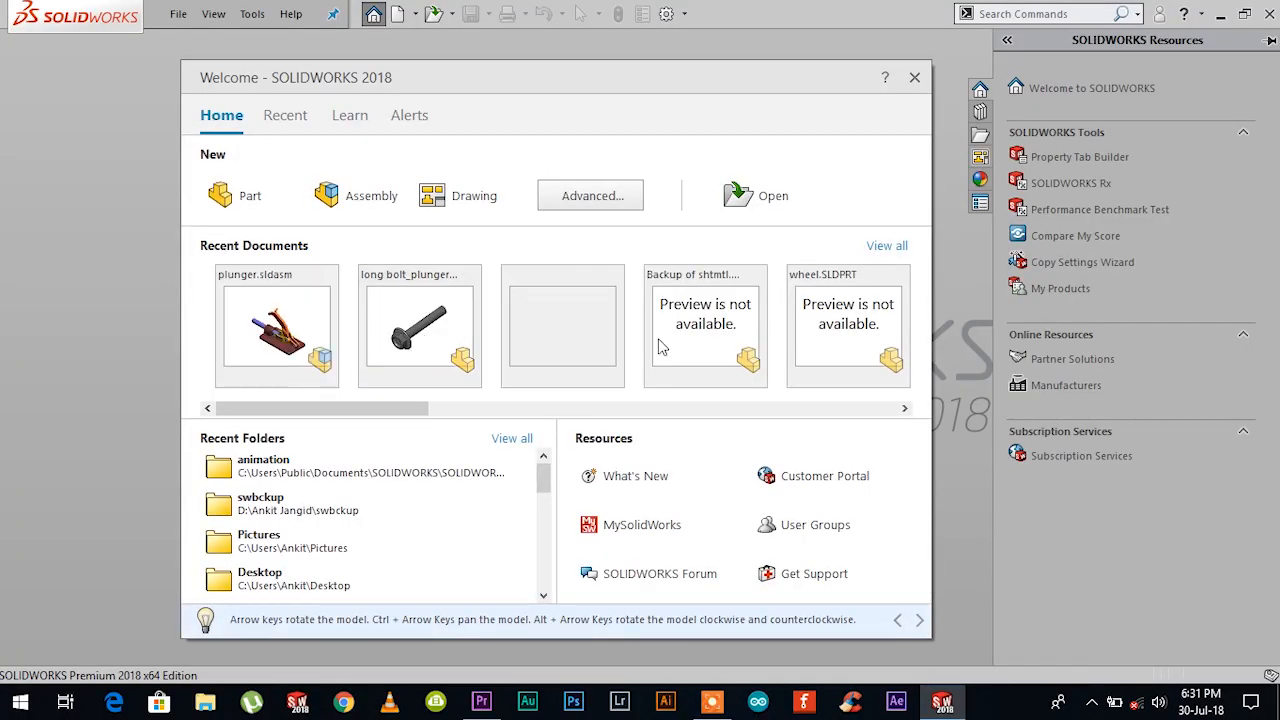
left_click(249, 195)
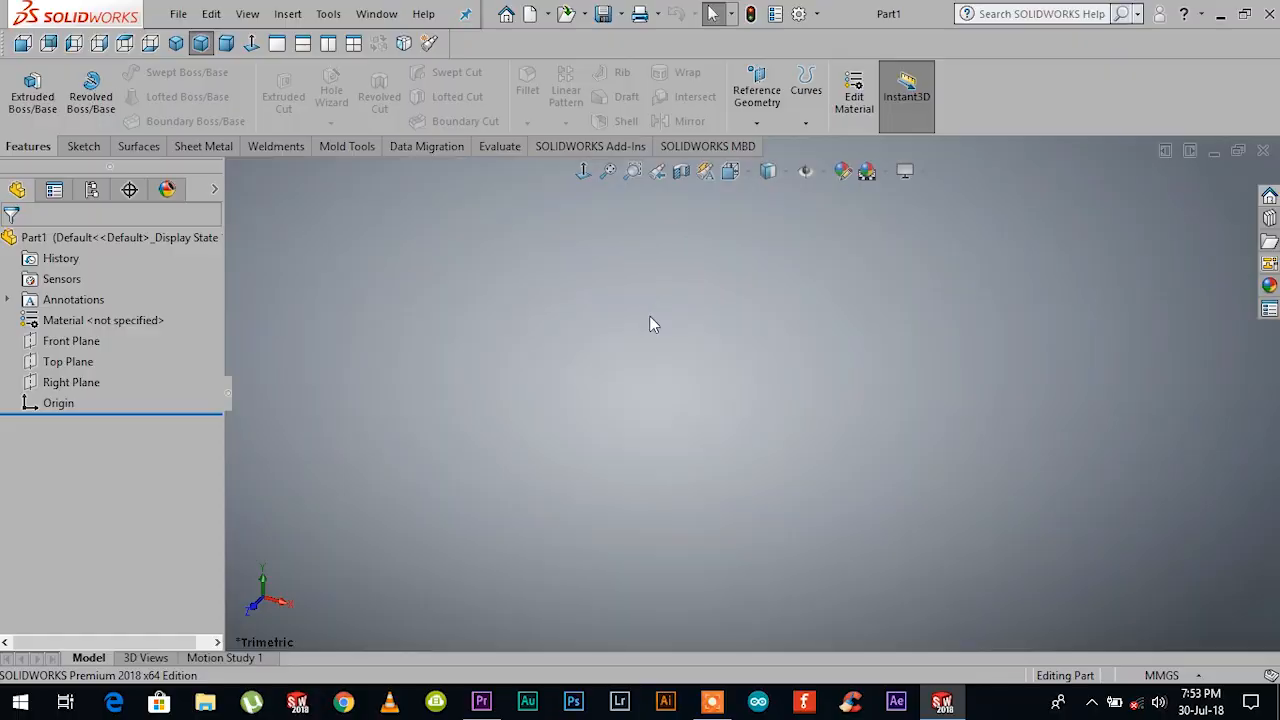
mouse_move(663, 319)
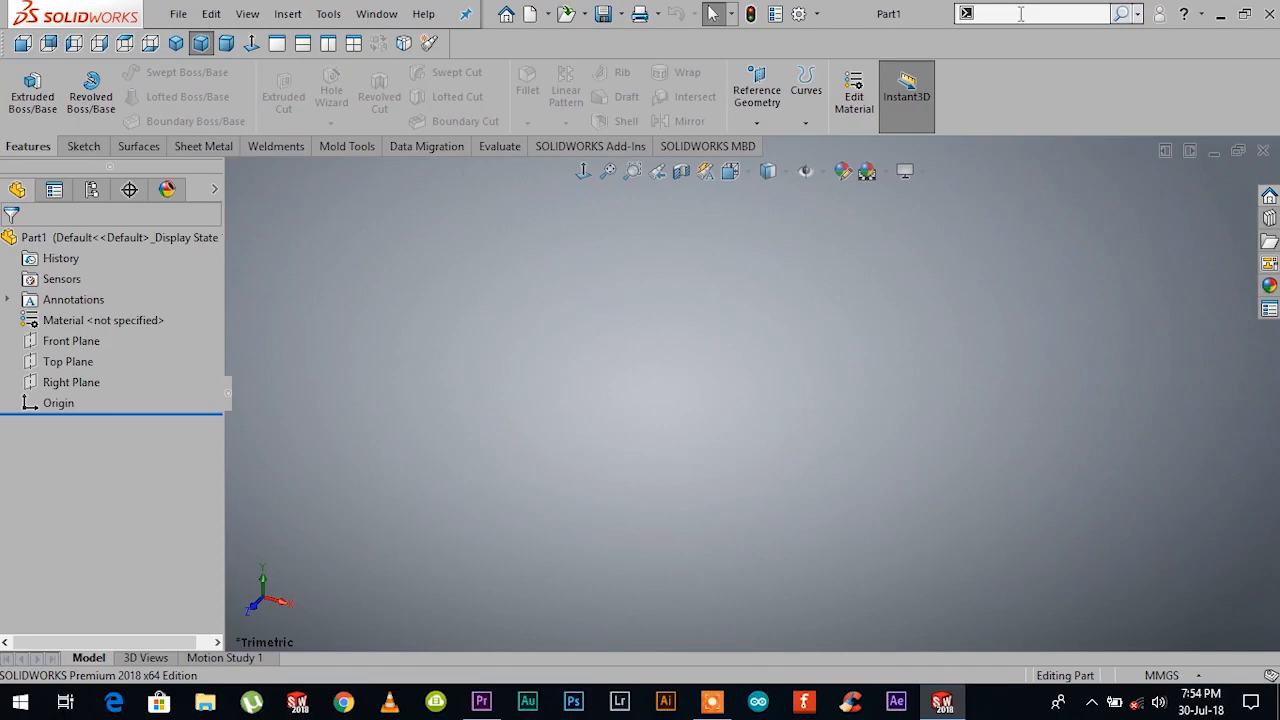
Step: Search commands for 'surface' to list Surfaces and Extruded Surface
type("surf")
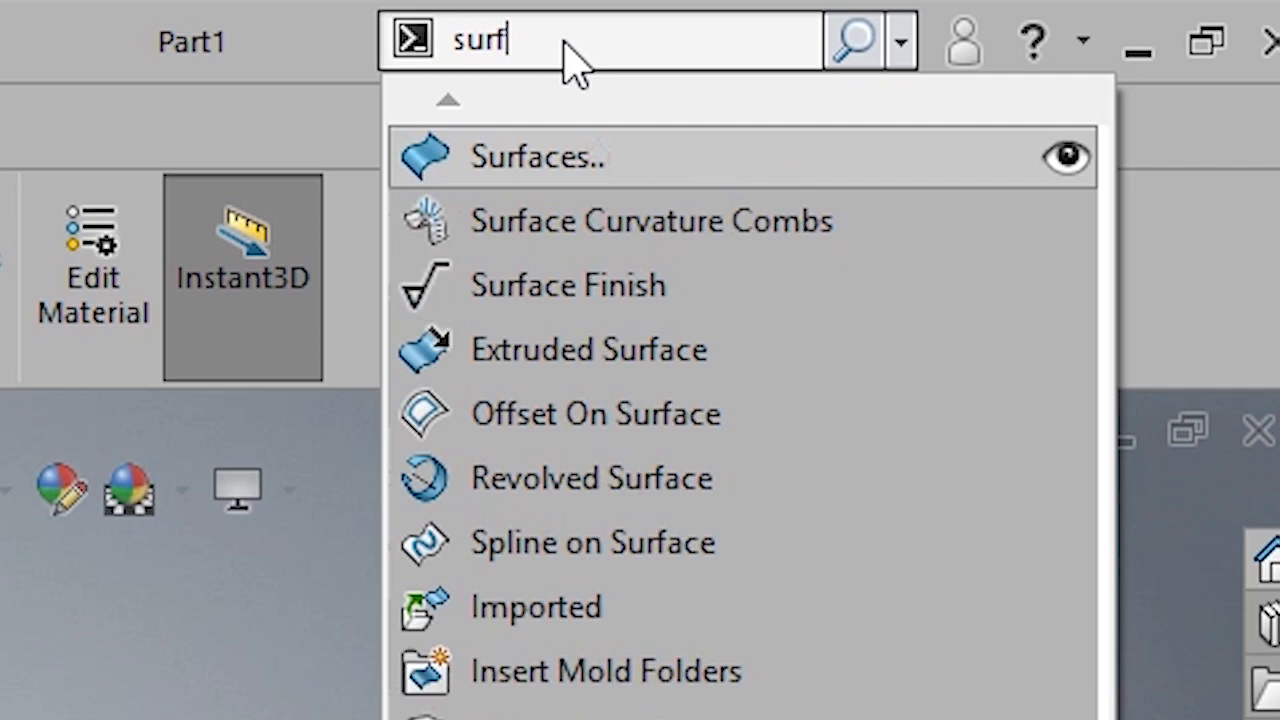
type("ace")
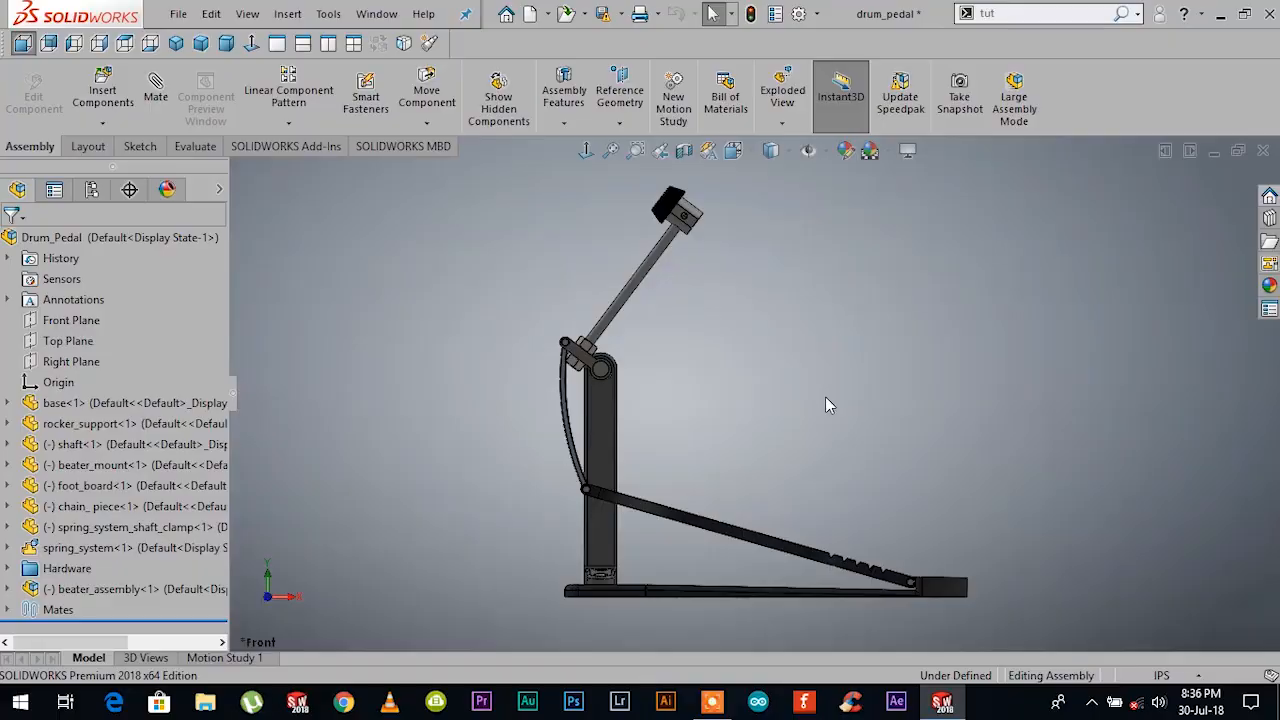
Step: Gesture the drum pedal to an angled view, then view Customize's Mouse Gestures settings
right_click(827, 404)
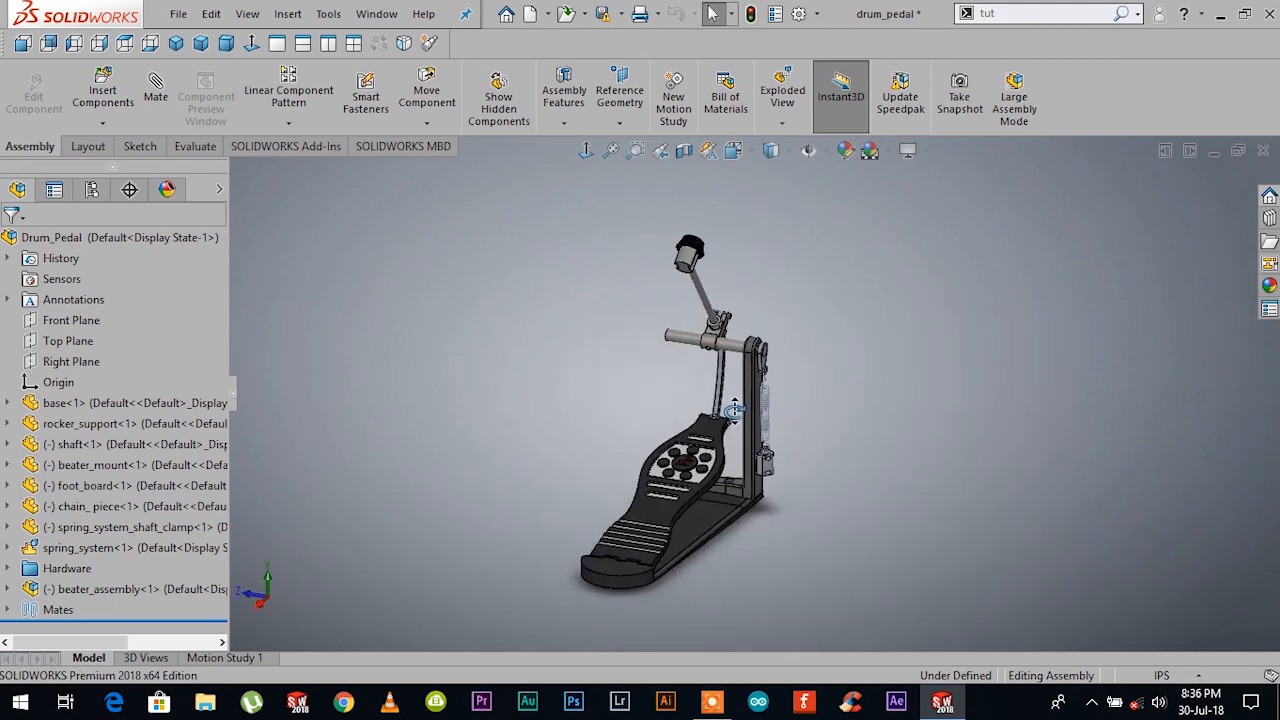
left_click(733, 150)
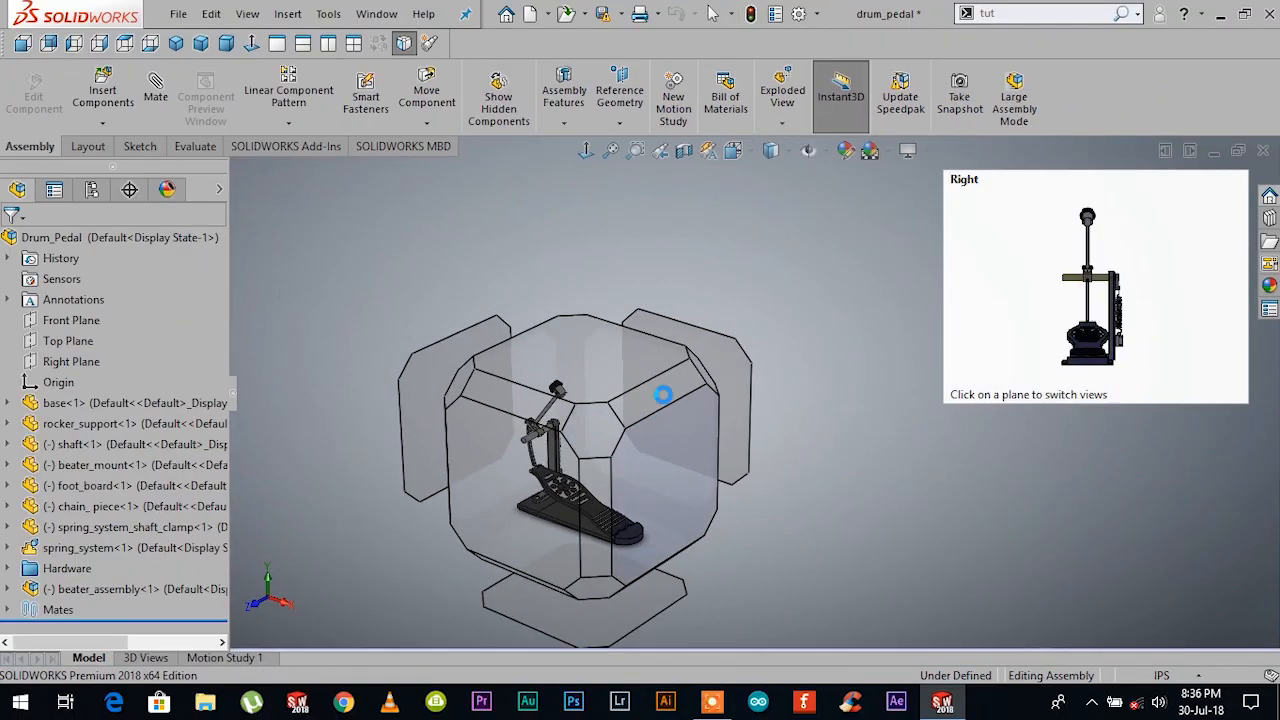
left_click(575, 380)
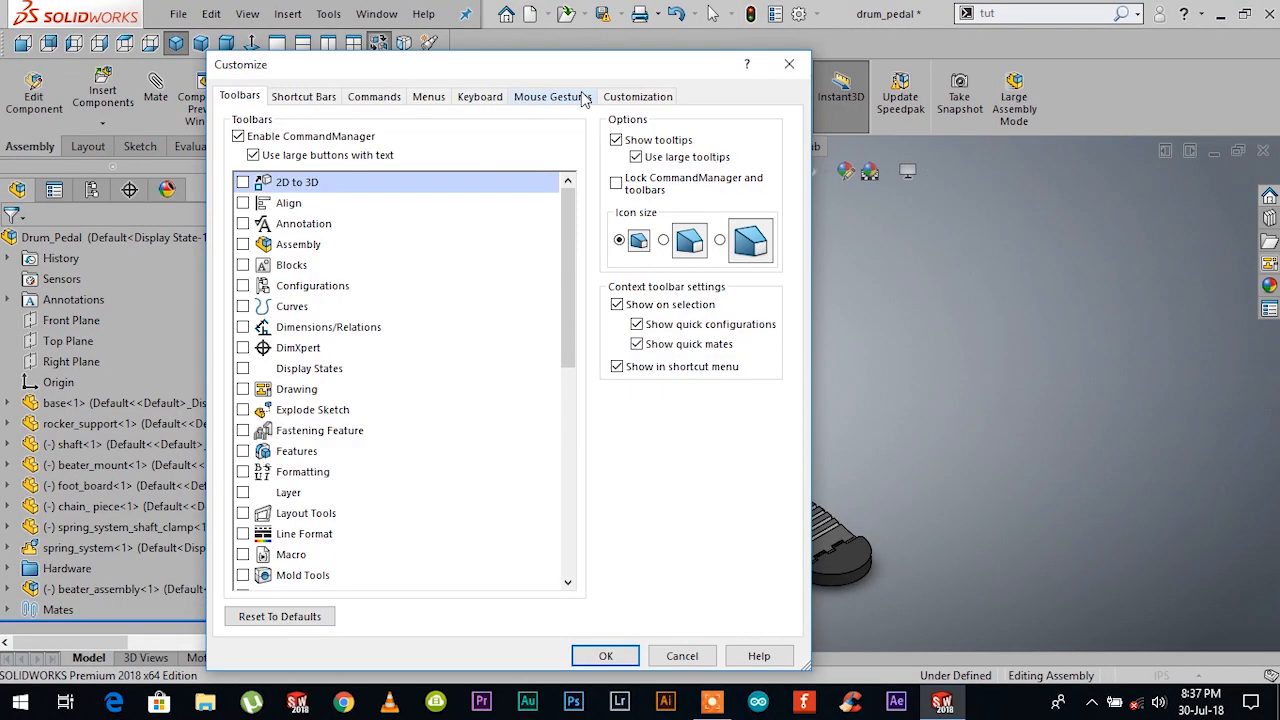
left_click(552, 96)
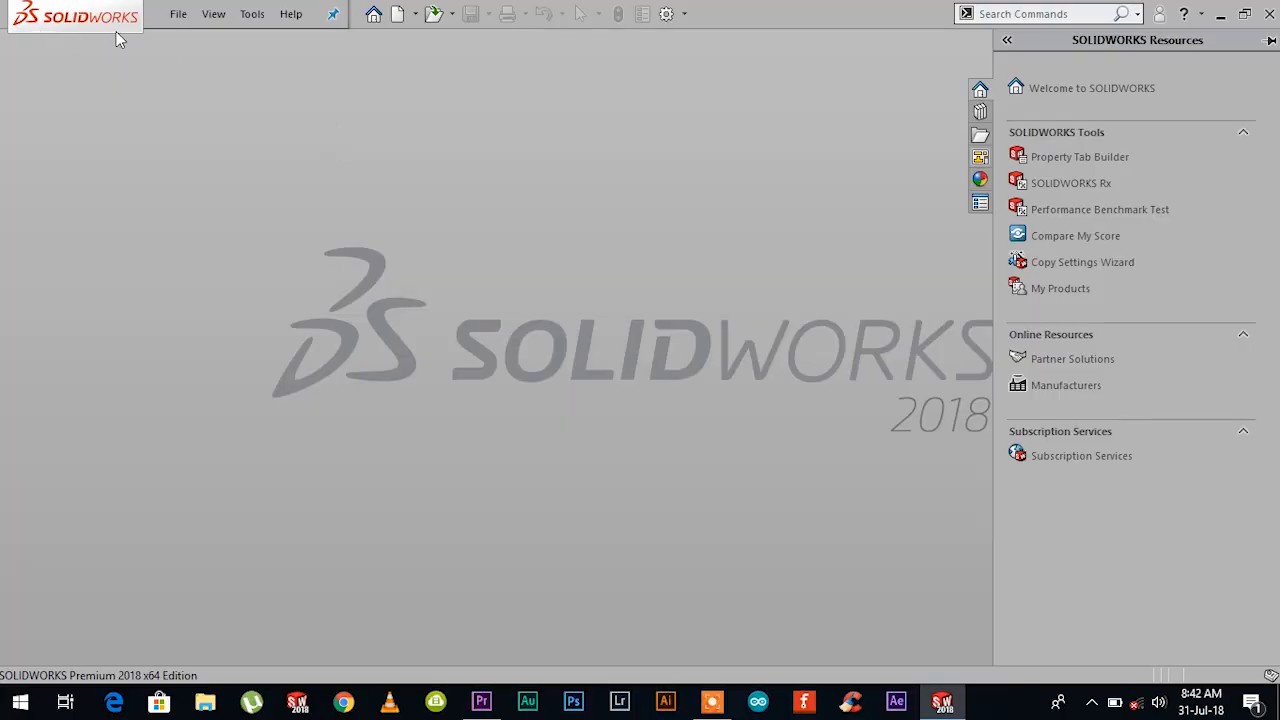
mouse_move(471, 236)
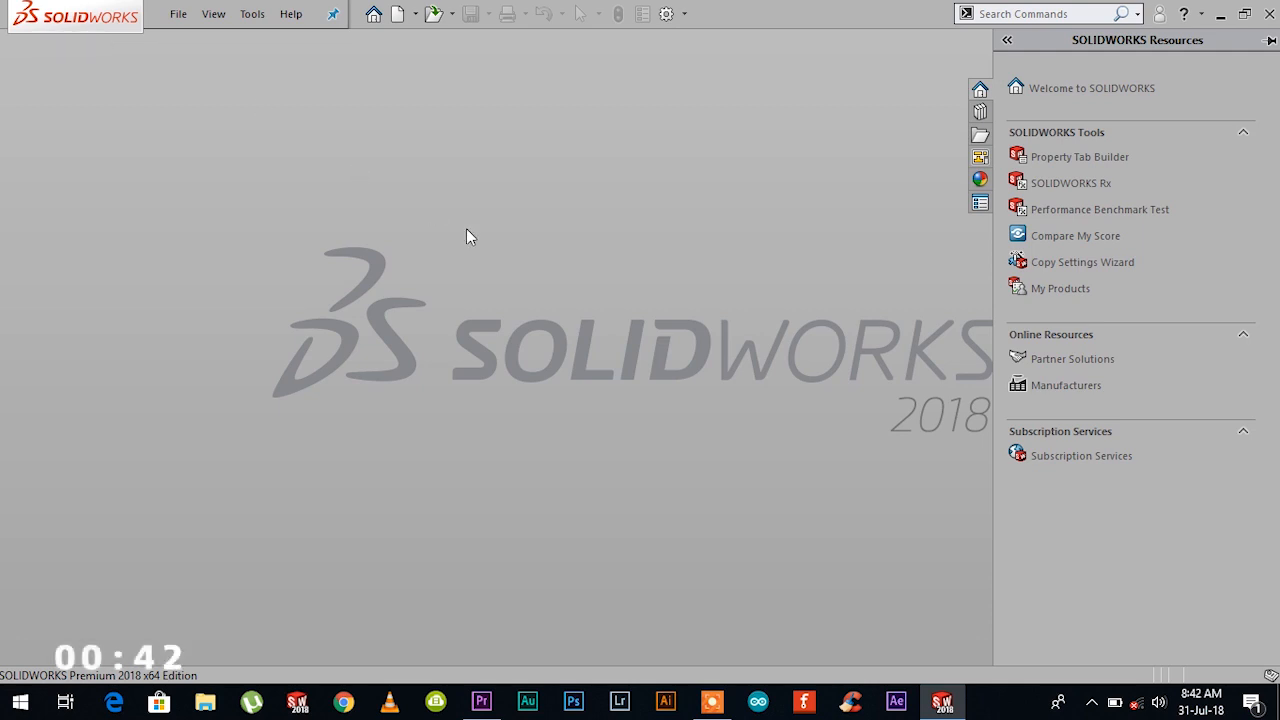
Step: Open the welcome dialog showing drum_pedal.sldasm and switch to its Home page
left_click(372, 13)
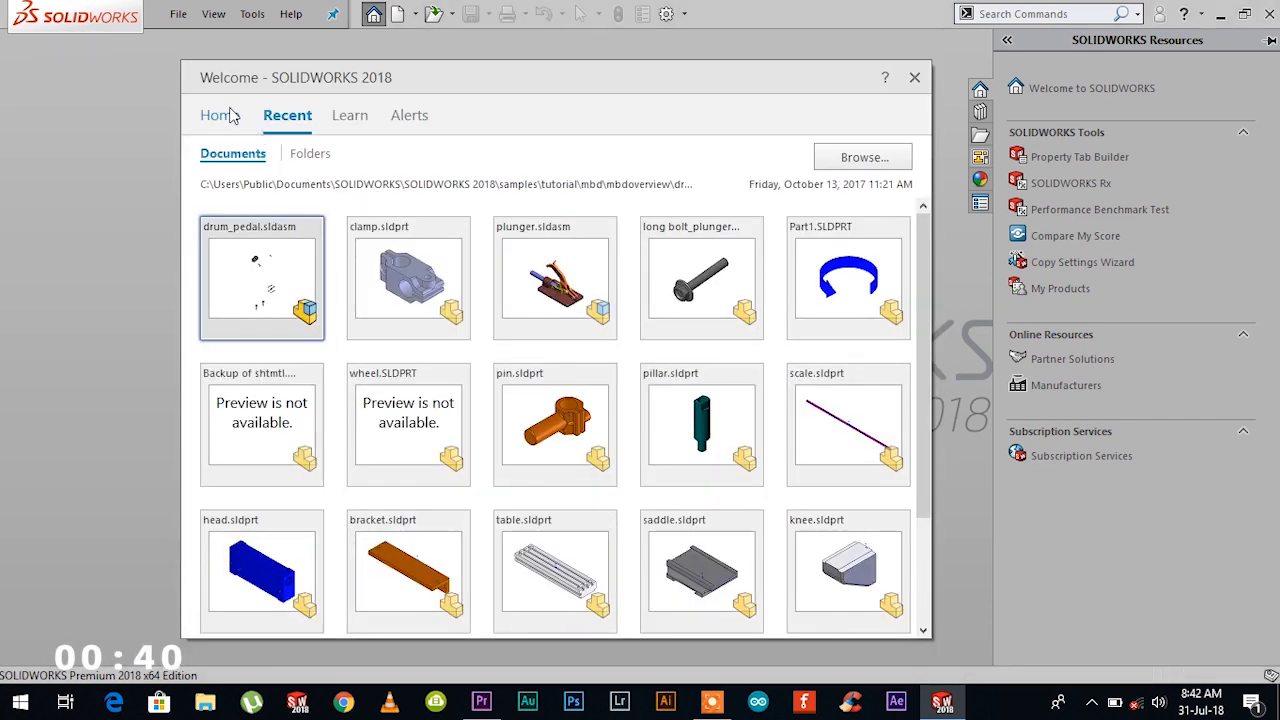
left_click(220, 115)
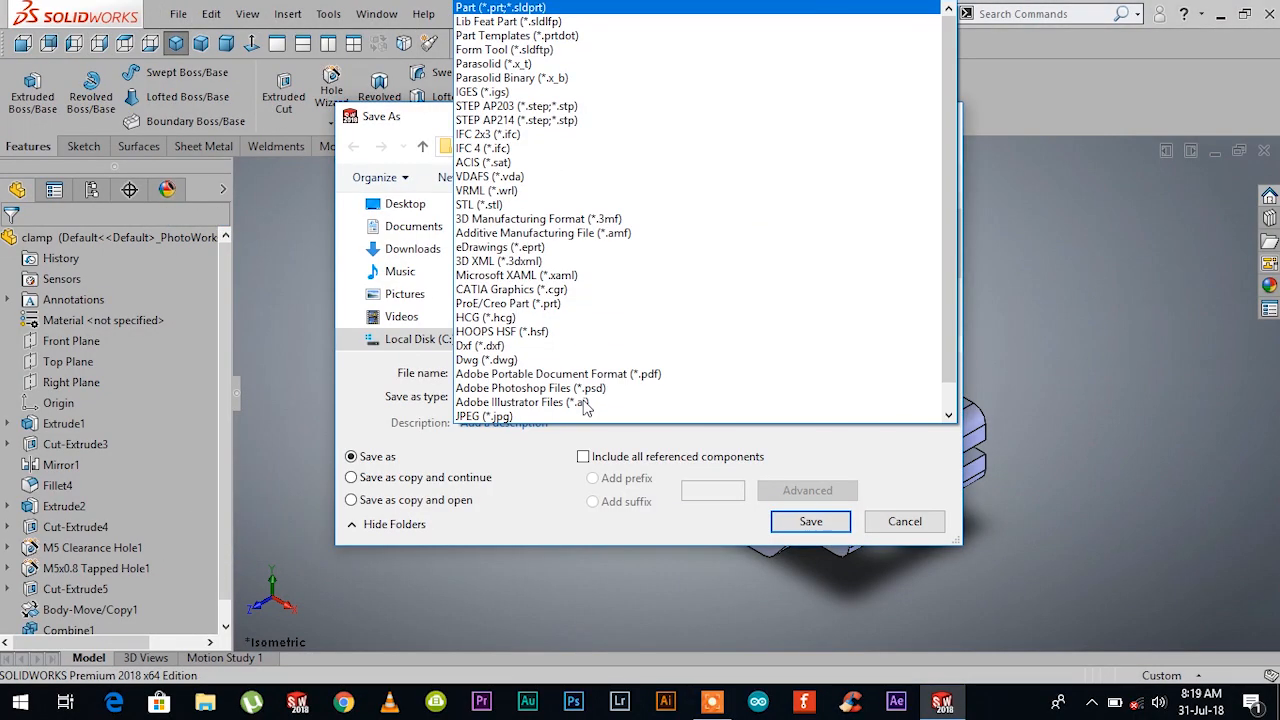
Step: Save the clamp part to the Desktop as an STL (*.stl) file
left_click(477, 204)
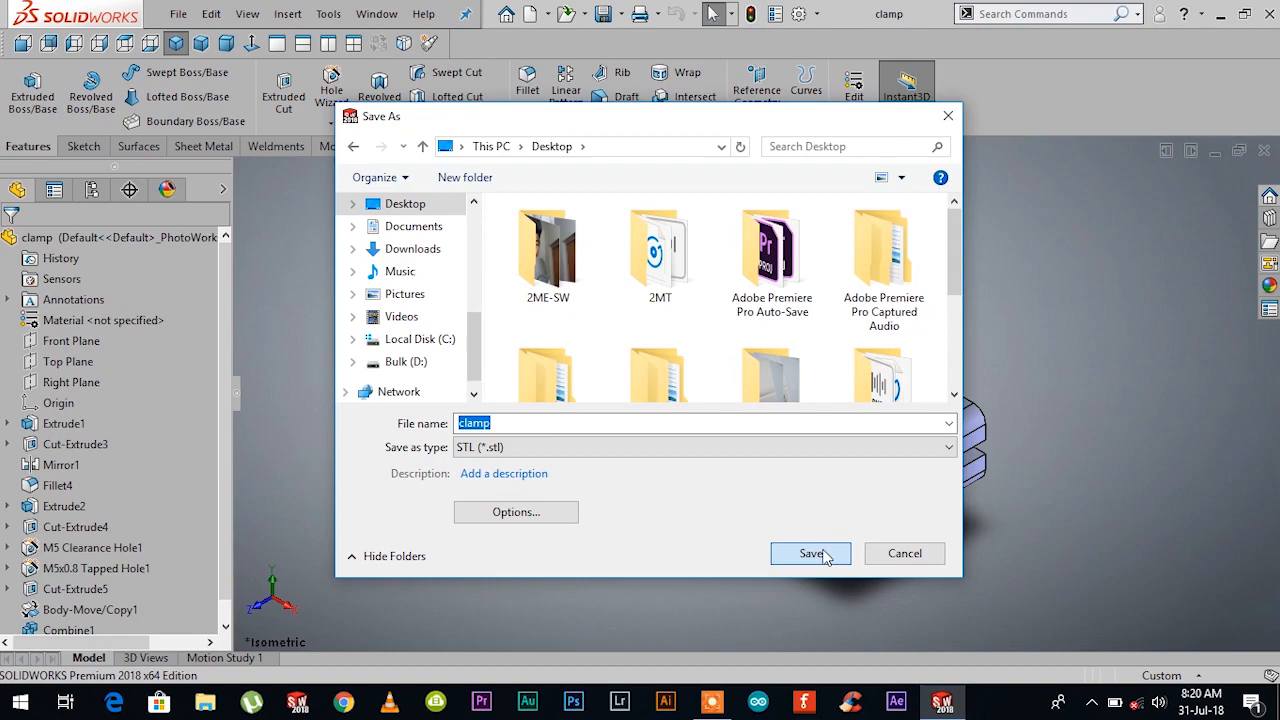
left_click(810, 553)
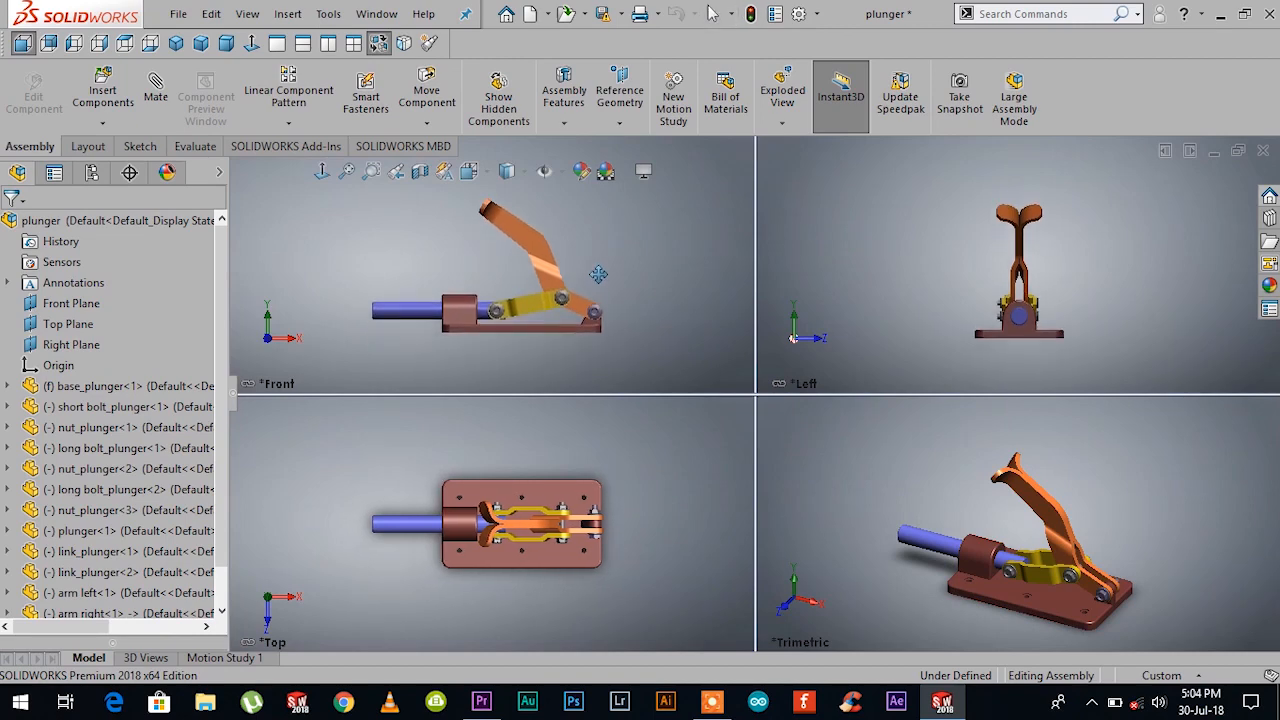
Step: Switch the plunger assembly to the four-view Front, Left, Top, Trimetric layout
left_click(426, 90)
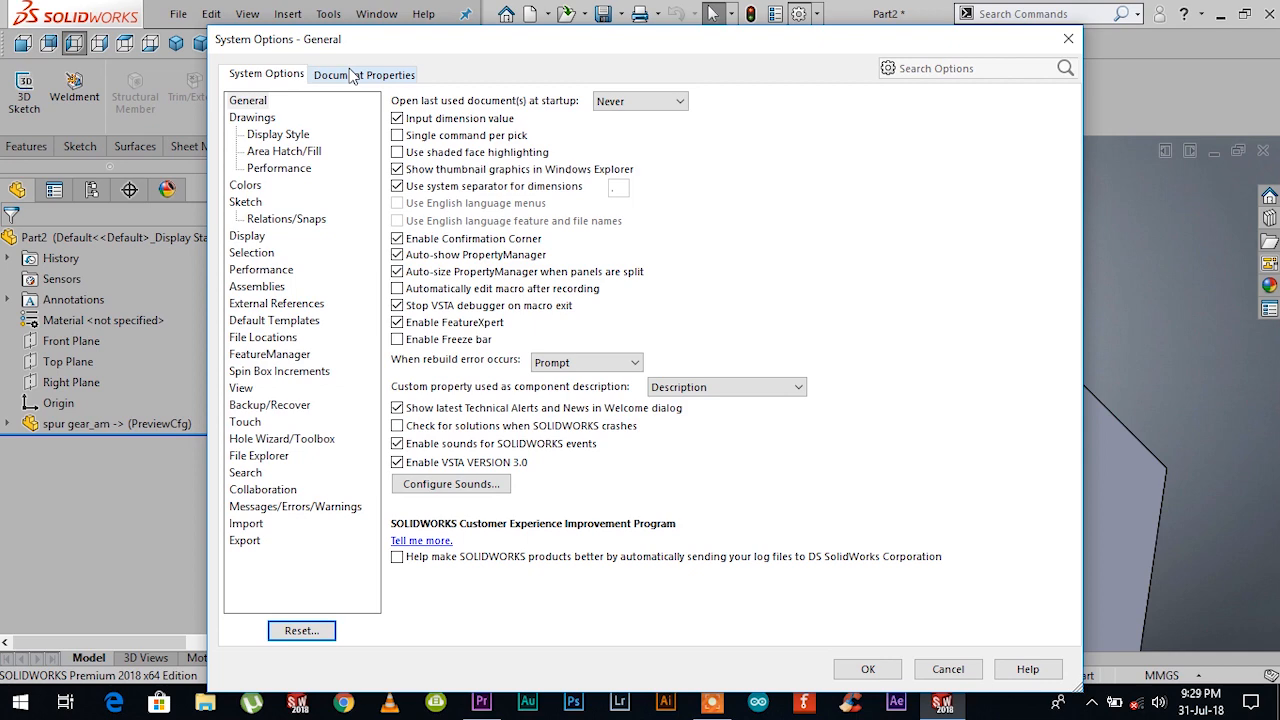
Step: Raise the spur gear's shaded image quality toward High and inspect the smoother edges
left_click(363, 74)
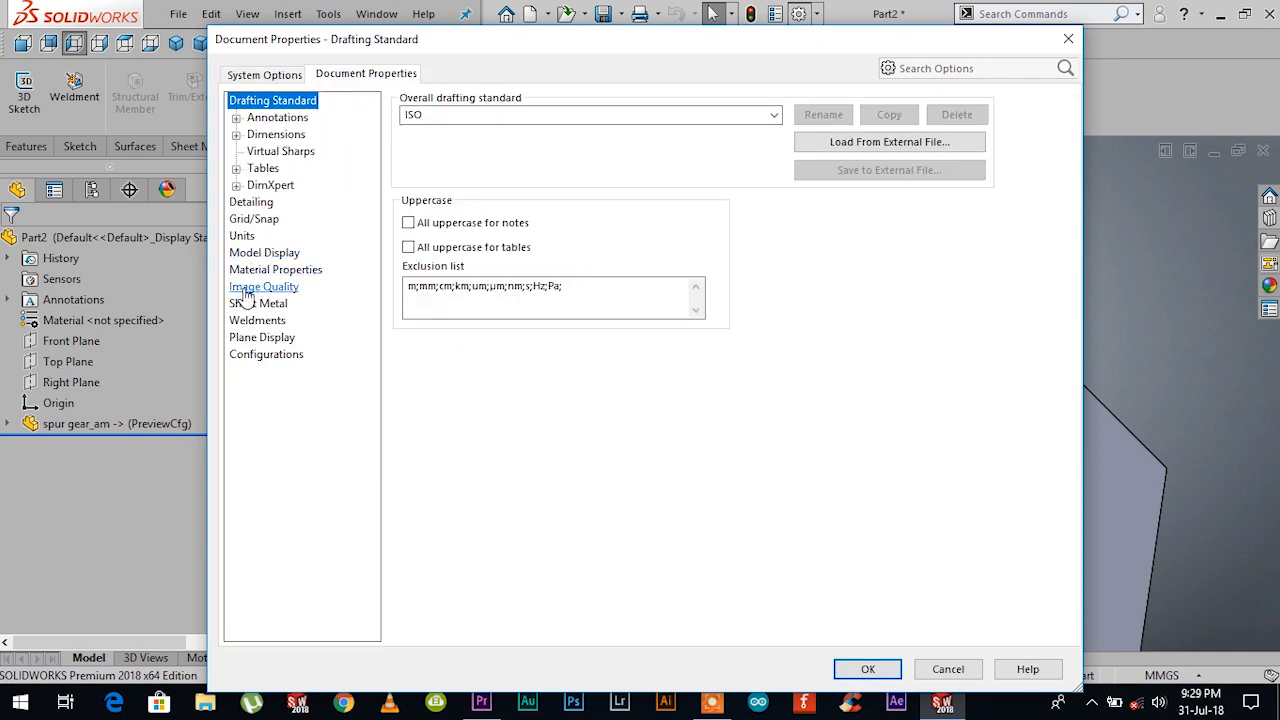
left_click(264, 287)
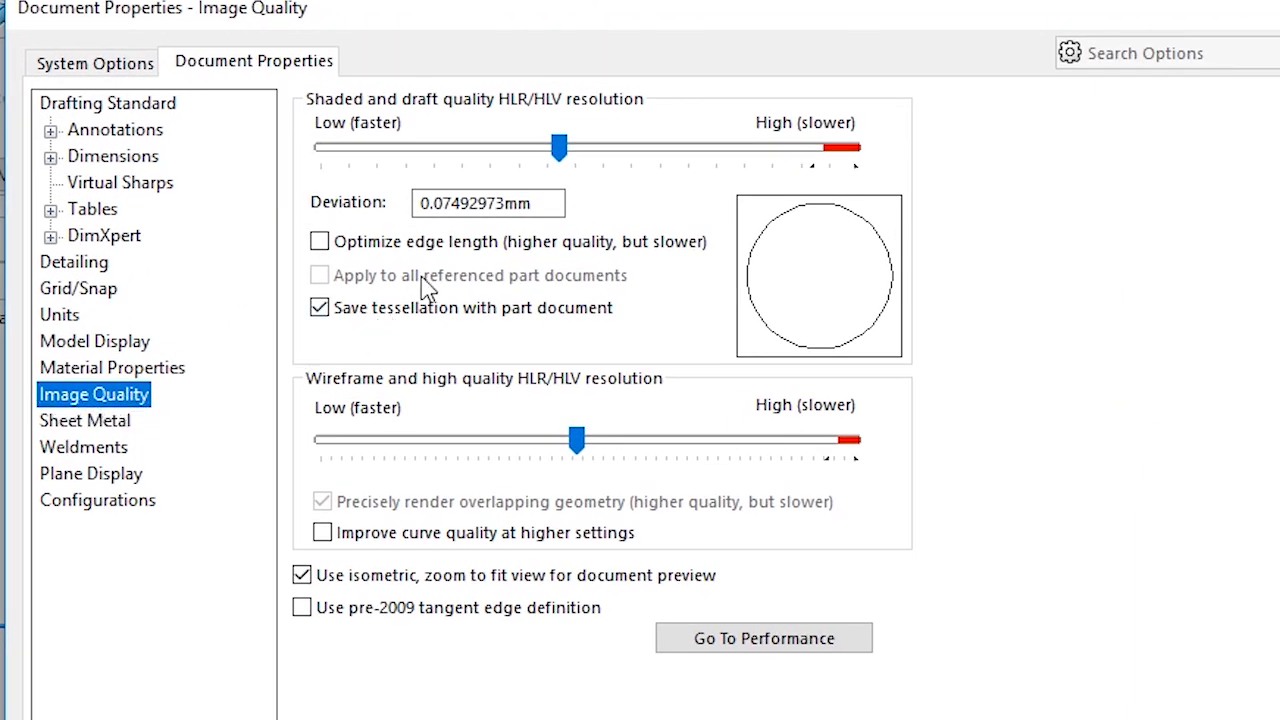
left_click_drag(560, 148, 810, 148)
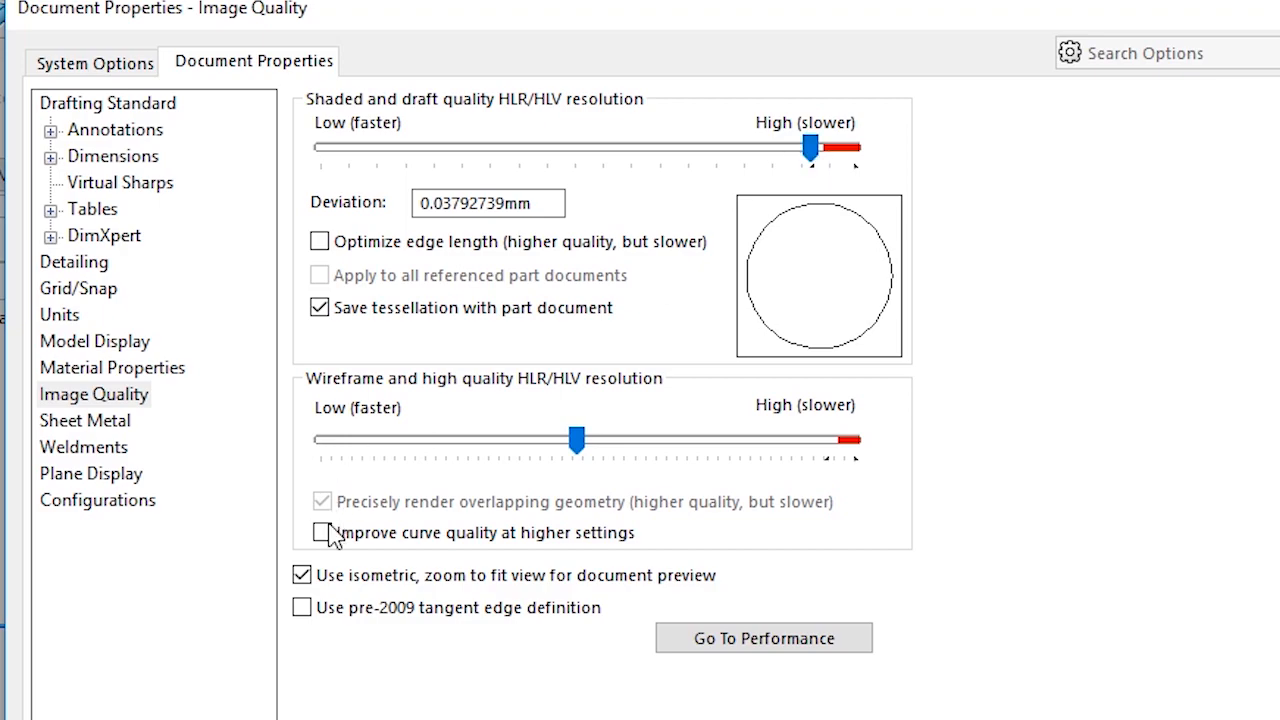
left_click_drag(577, 438, 812, 438)
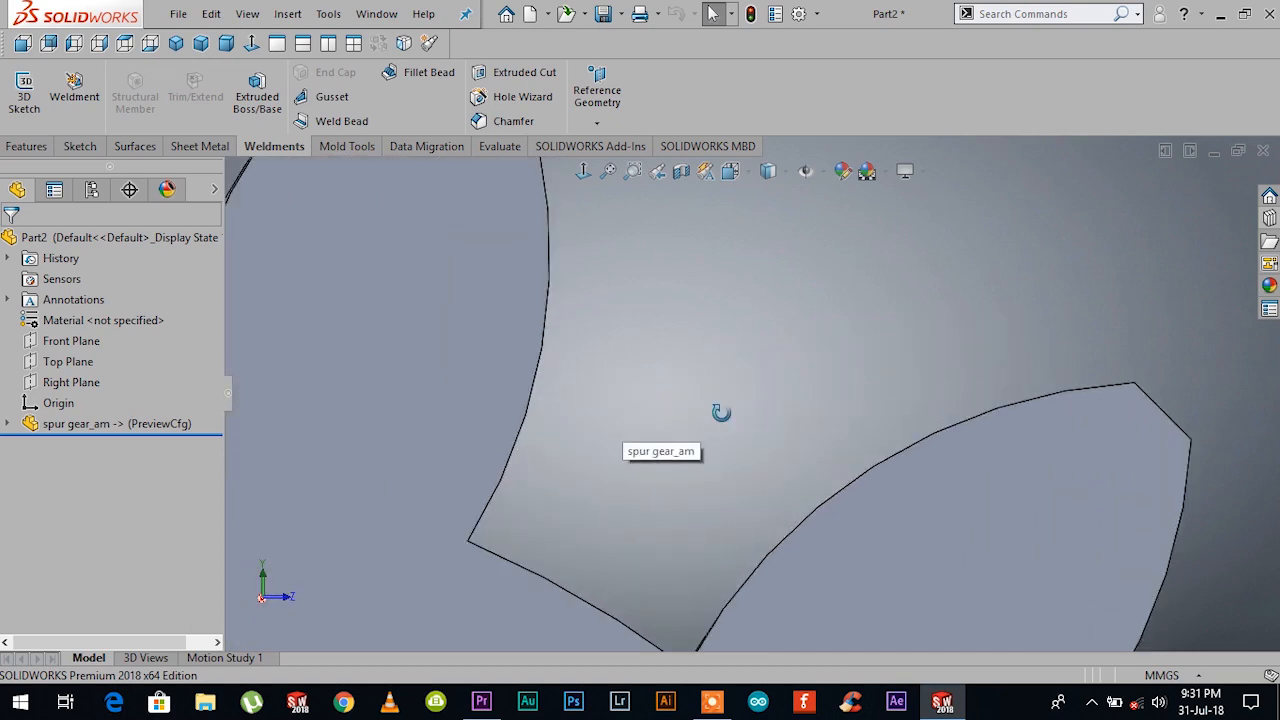
left_click_drag(720, 413, 665, 363)
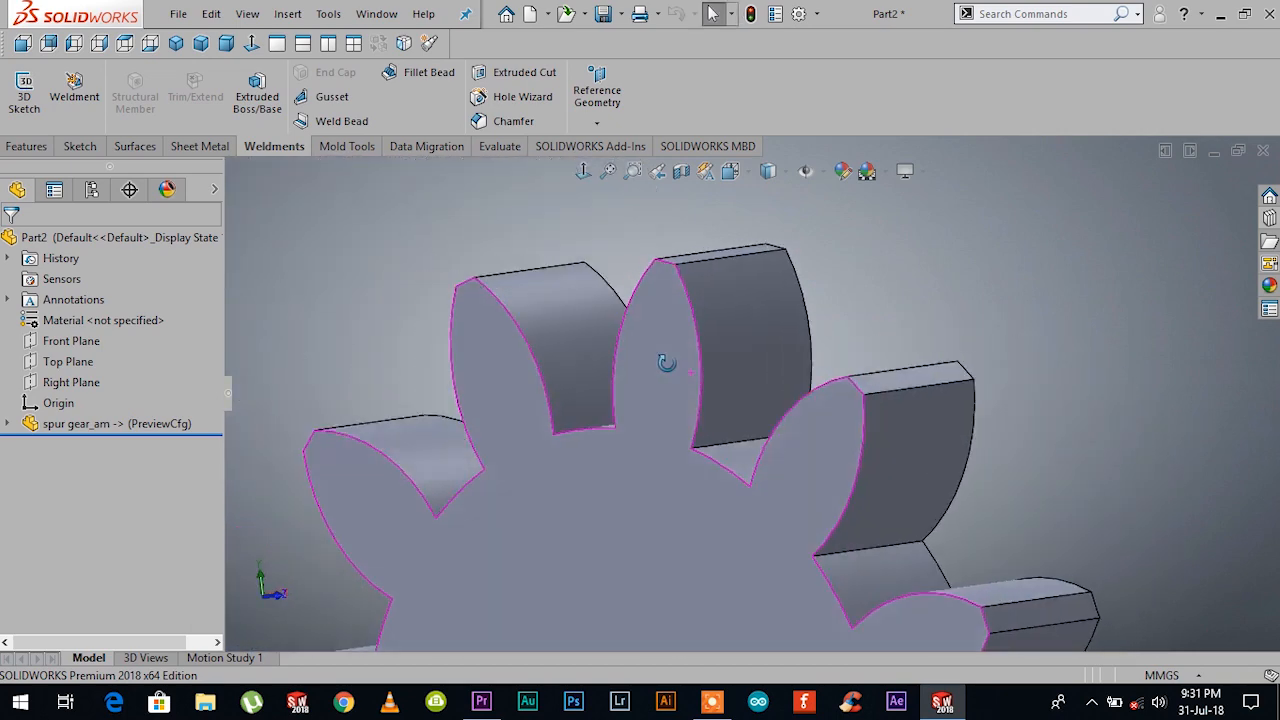
left_click_drag(665, 365, 720, 328)
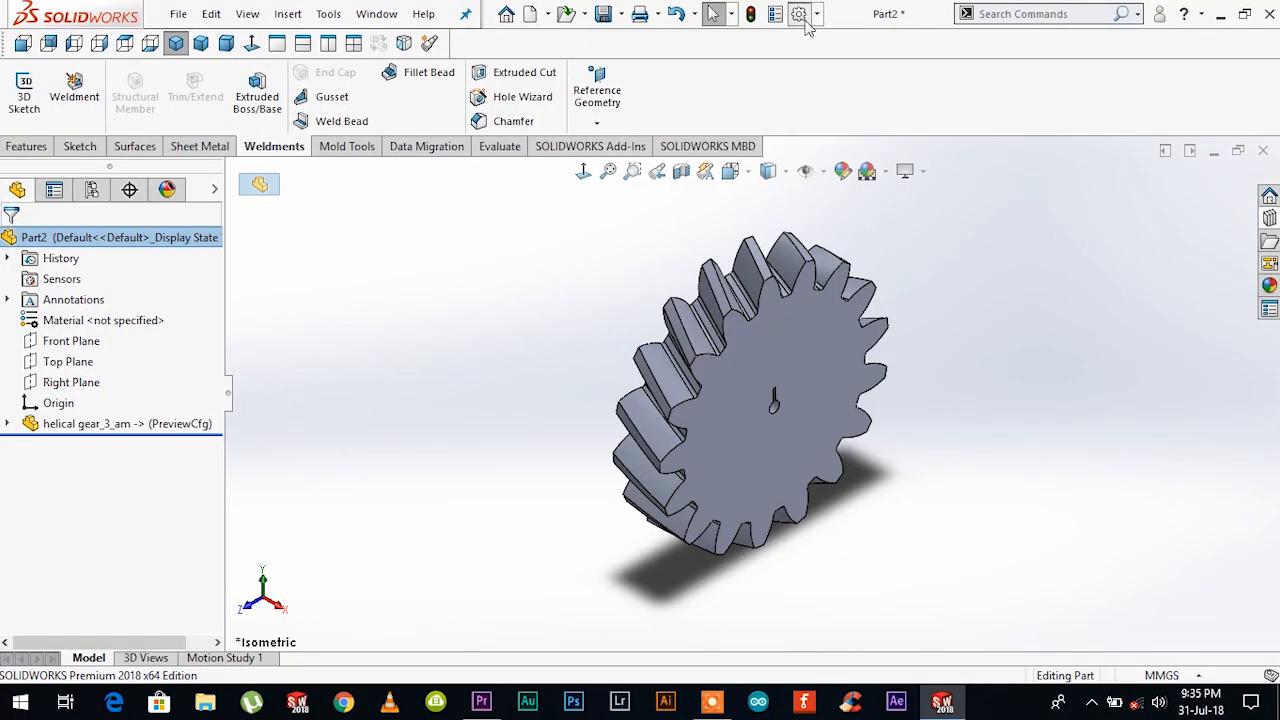
Step: Set the Colors background to Medium with the gray wallpaper as background image
left_click(798, 13)
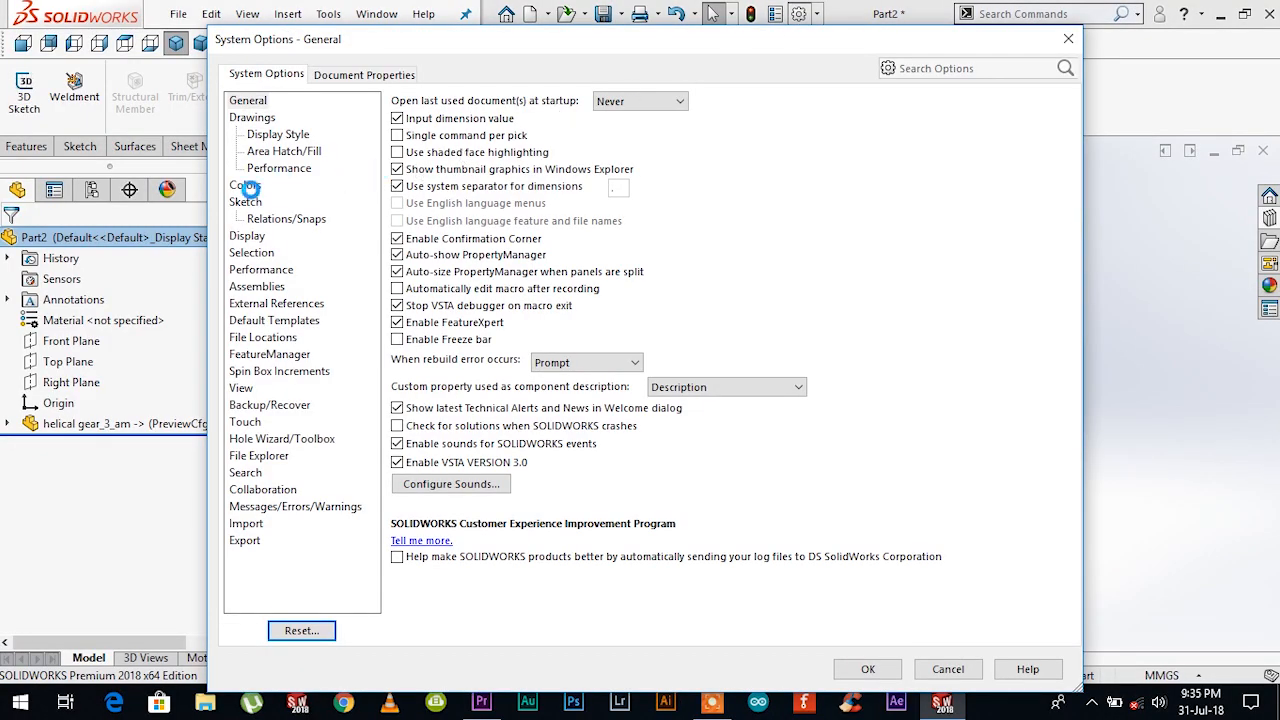
left_click(245, 185)
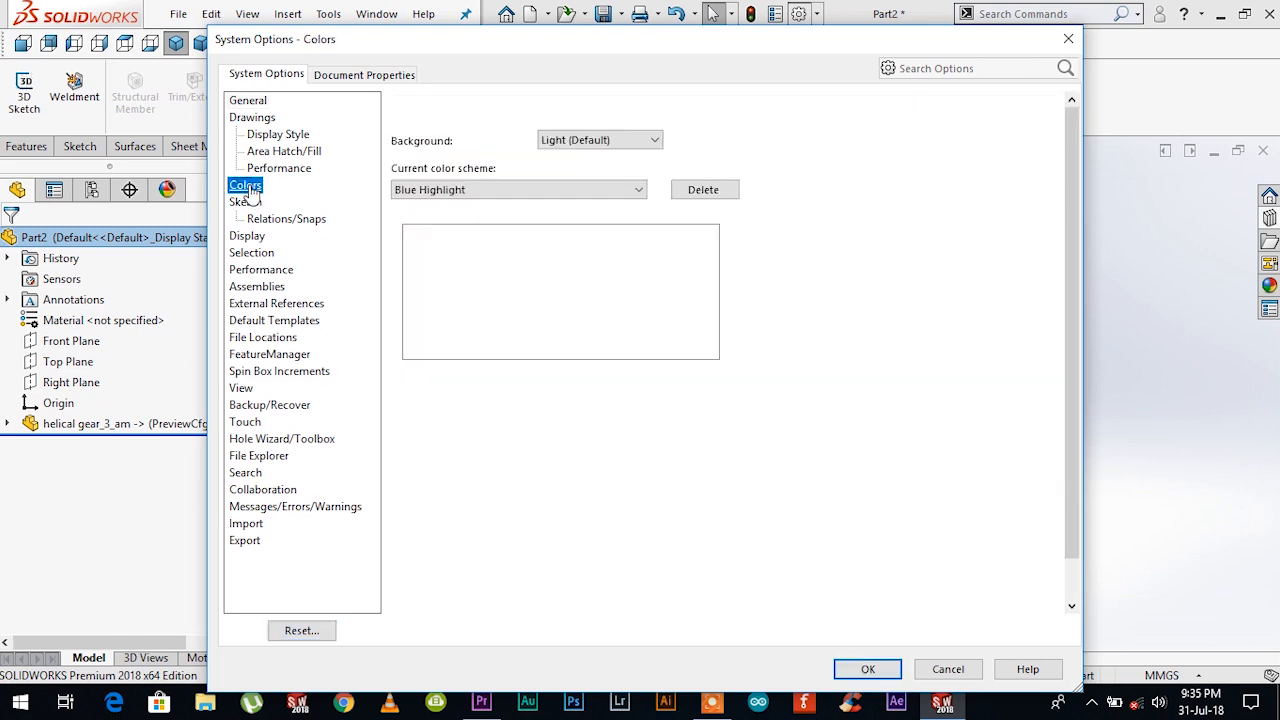
left_click(245, 185)
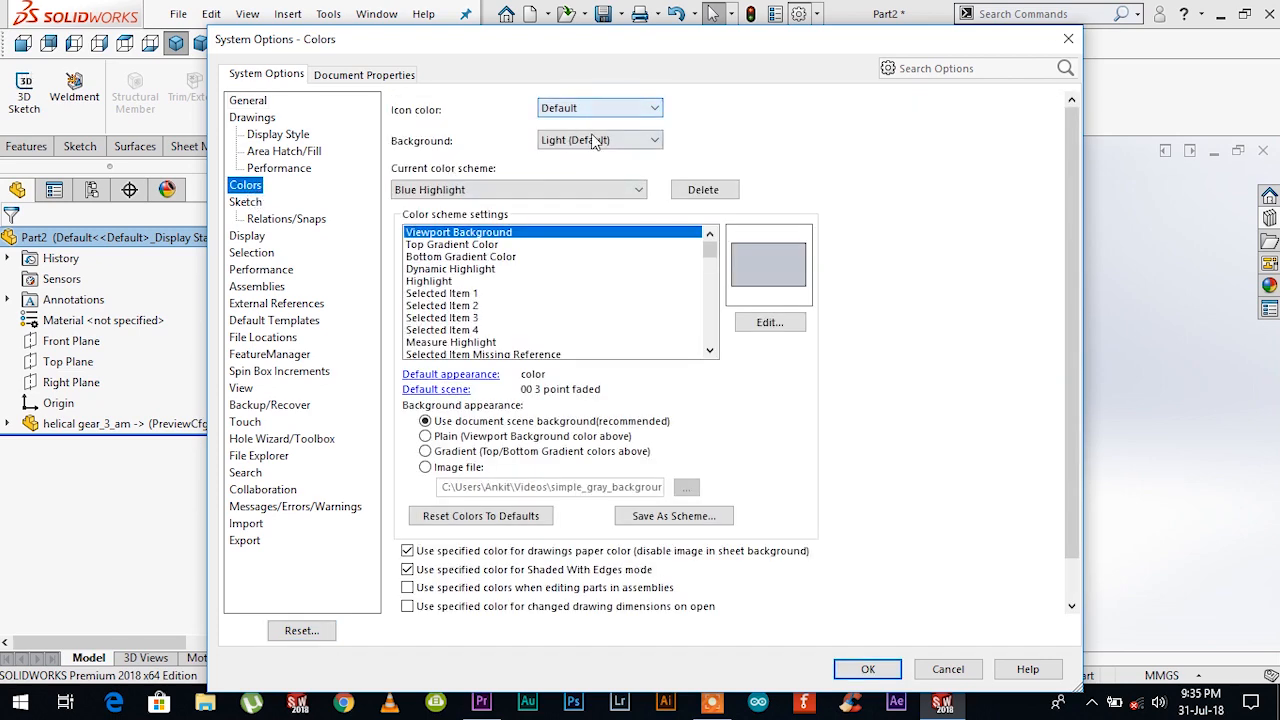
left_click(638, 139)
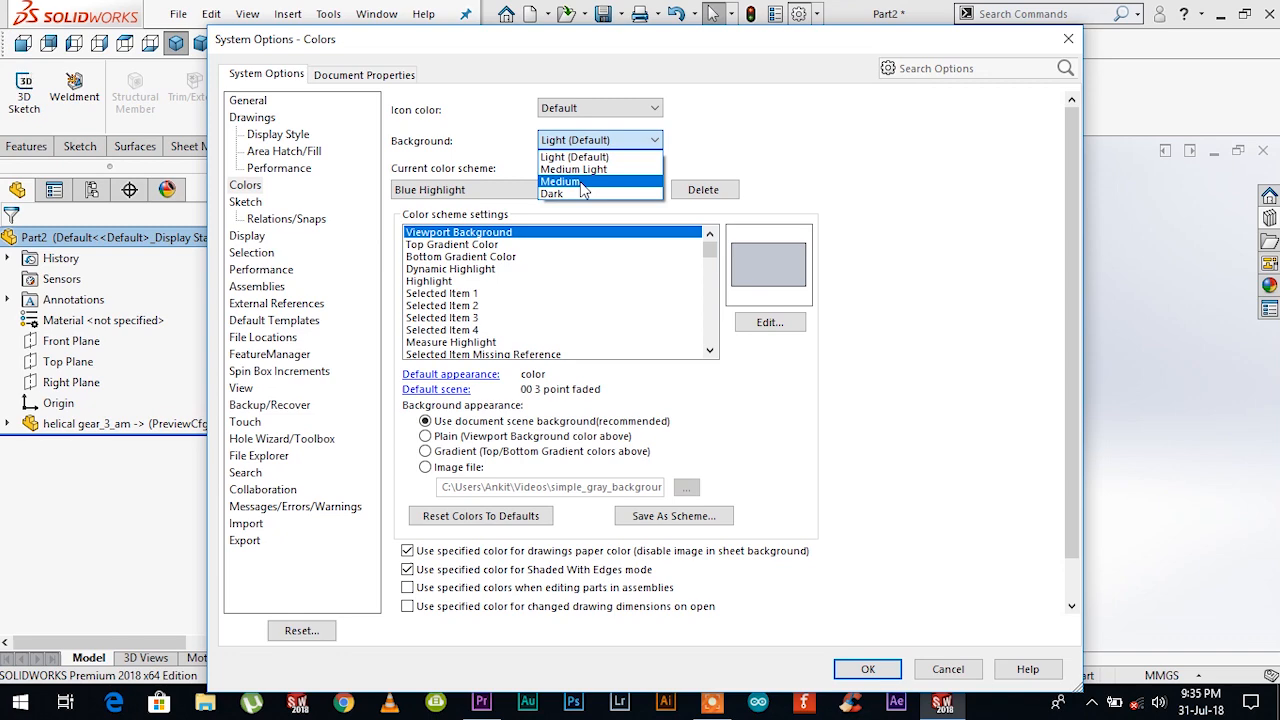
left_click(561, 181)
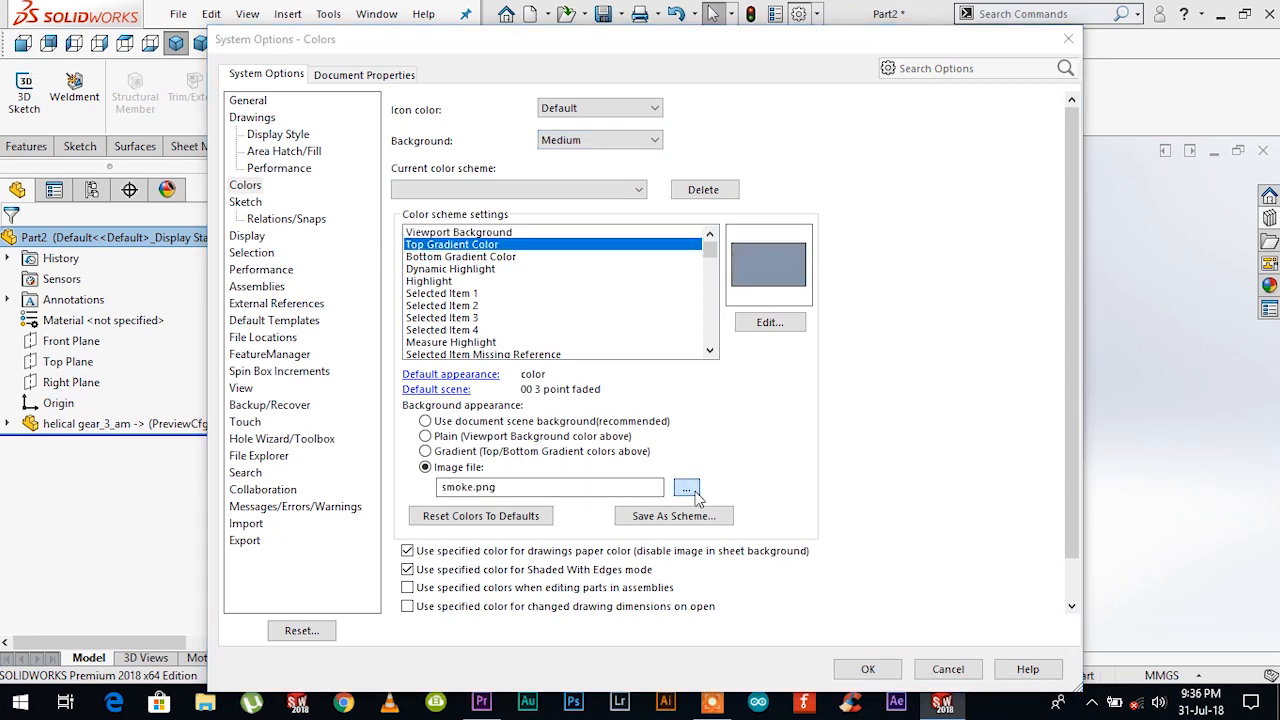
left_click(687, 489)
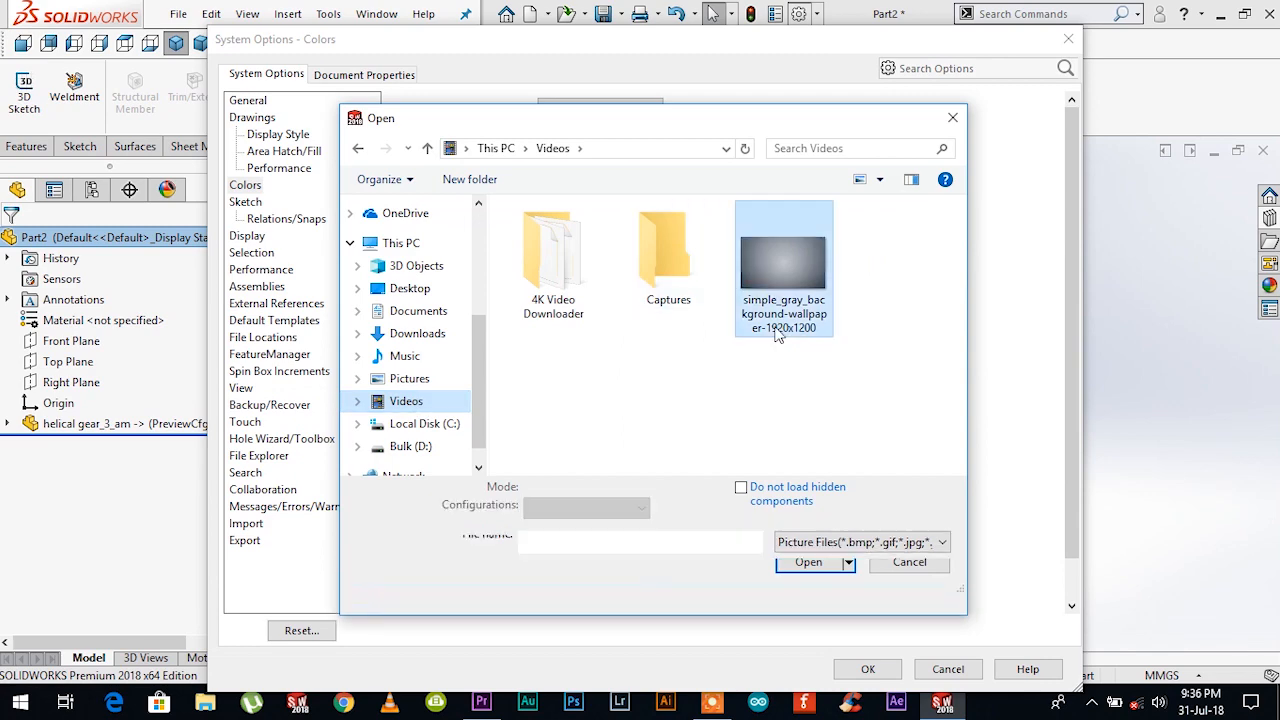
left_click(808, 562)
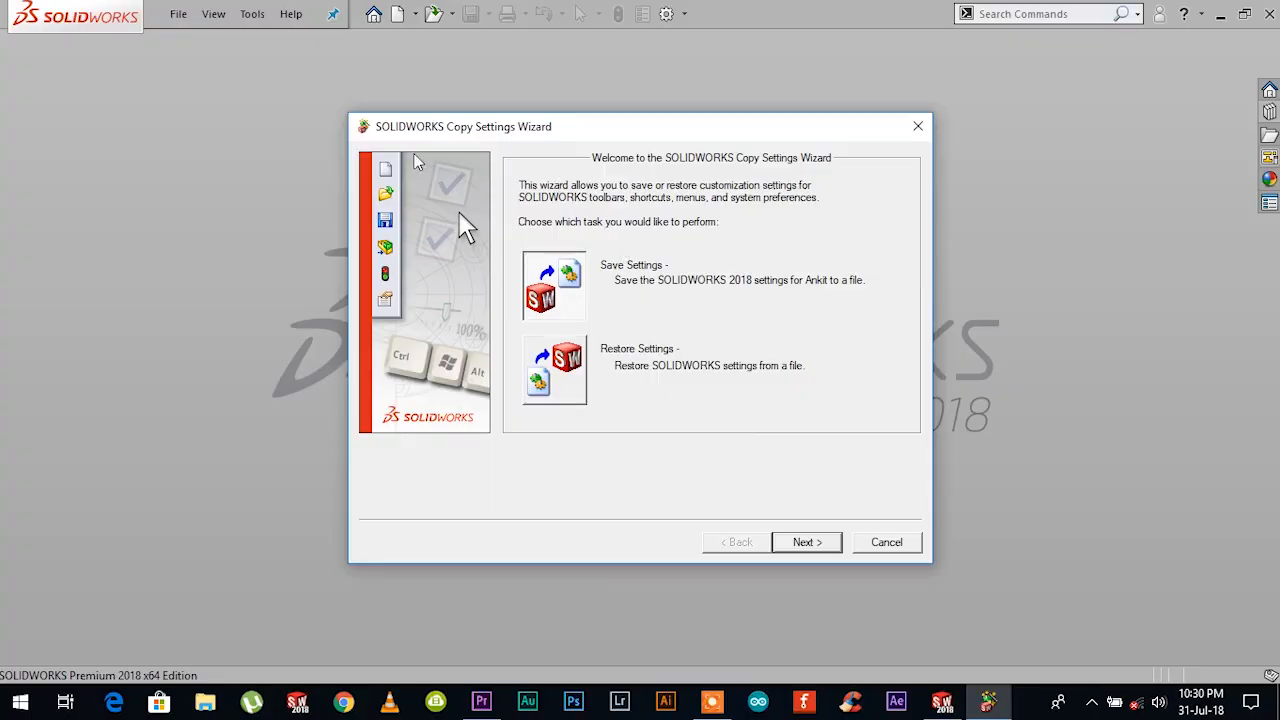
mouse_move(472, 145)
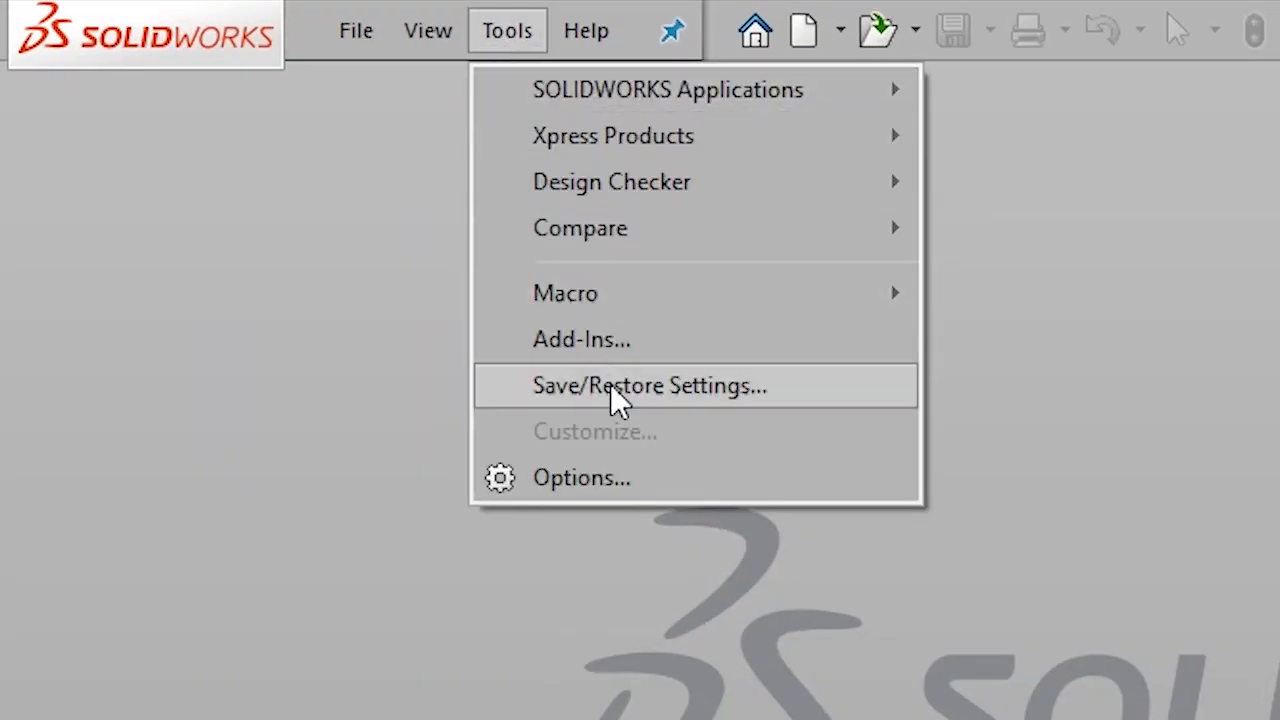
Step: Launch the Copy Settings Wizard via Tools > Save/Restore Settings
left_click(649, 385)
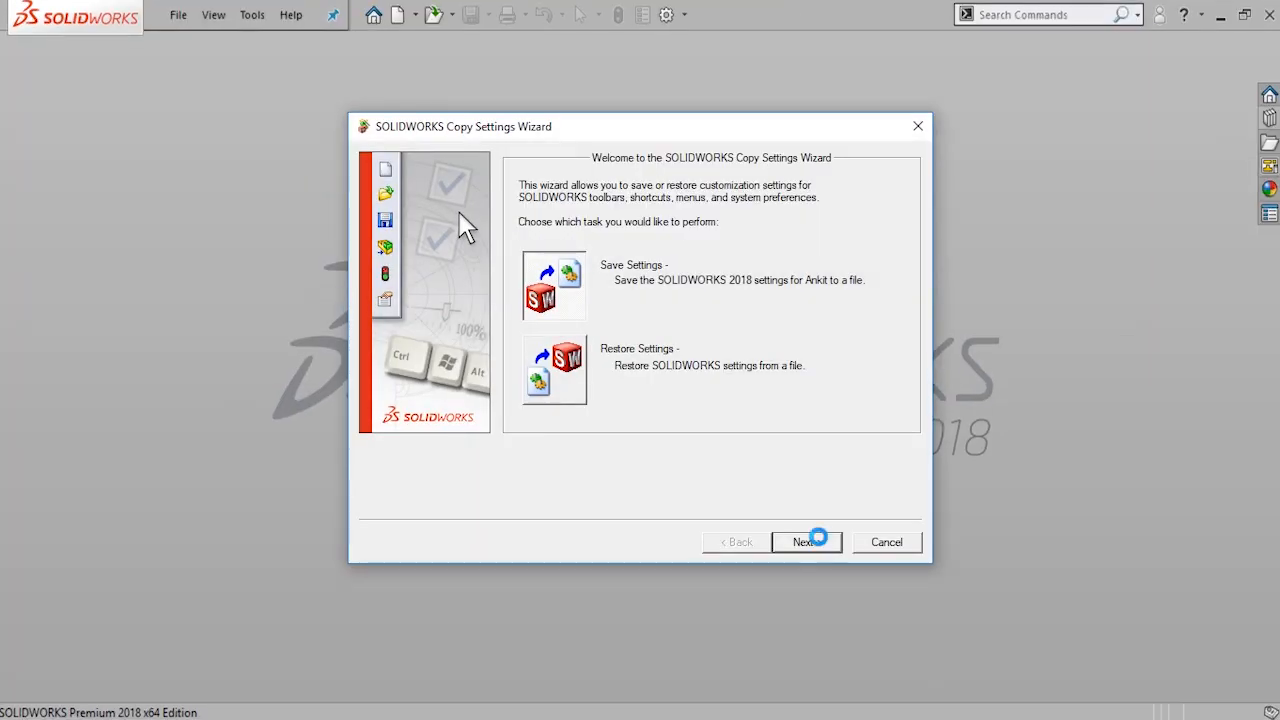